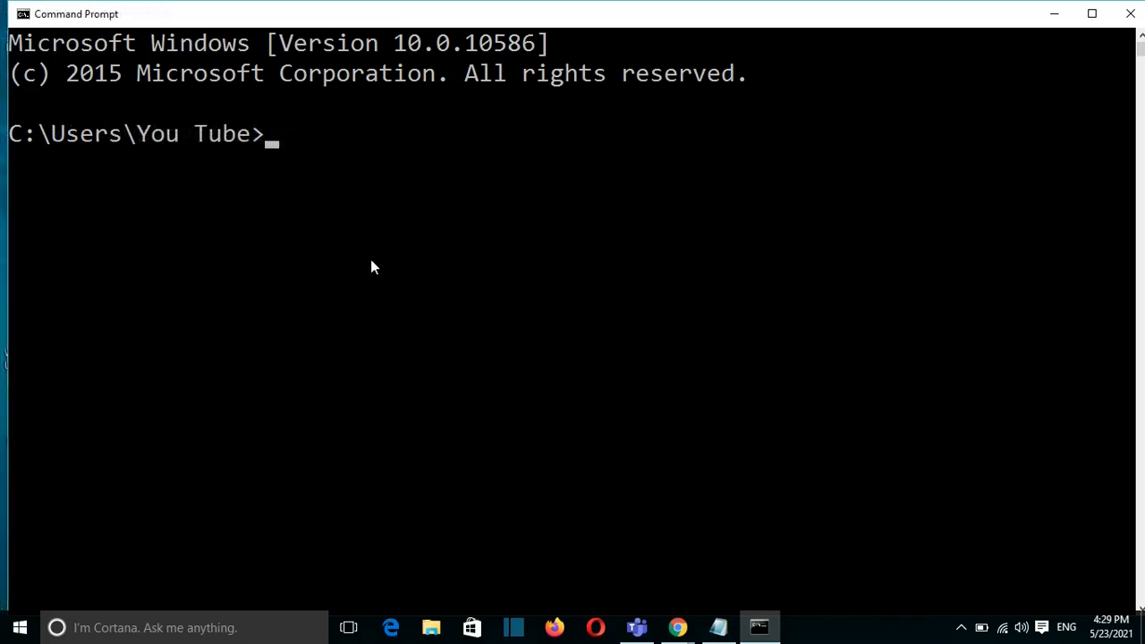
{"action": "mouse_move", "coordinate": [1131, 15]}
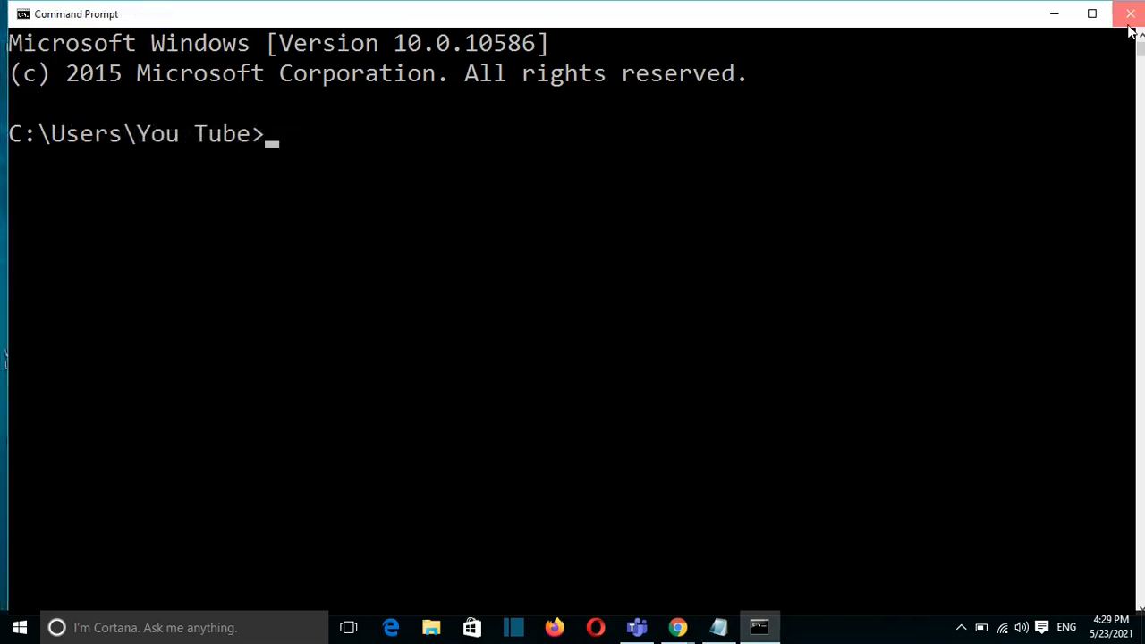
Search for 'cmd' and launch Command Prompt with Run as administrator.
{"action": "left_click", "coordinate": [1131, 14]}
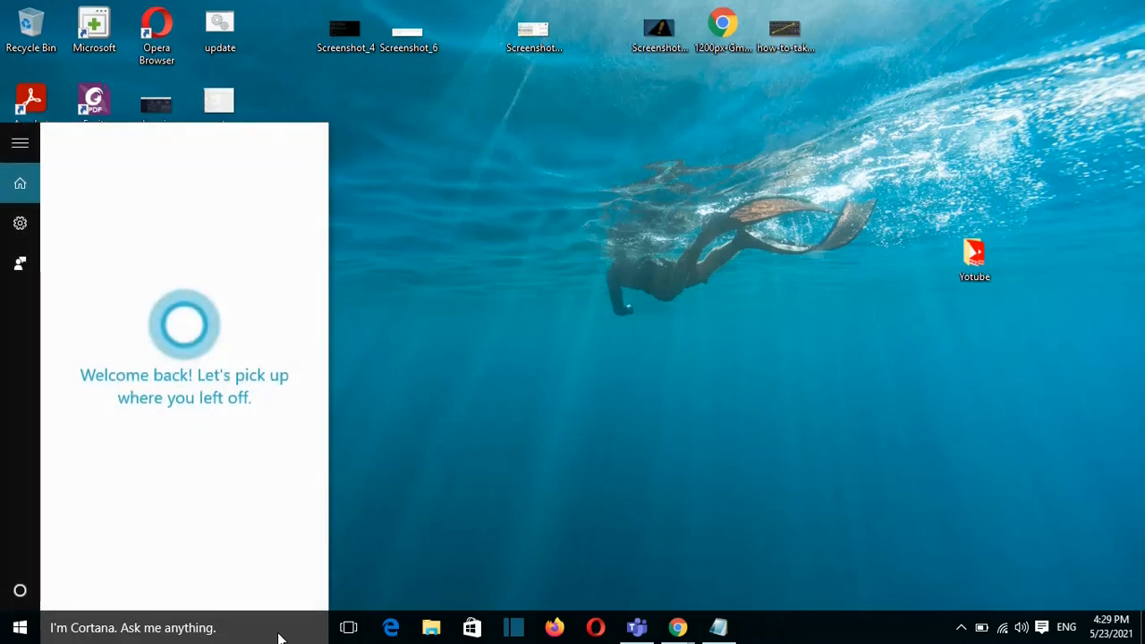
{"action": "type", "text": "cmd"}
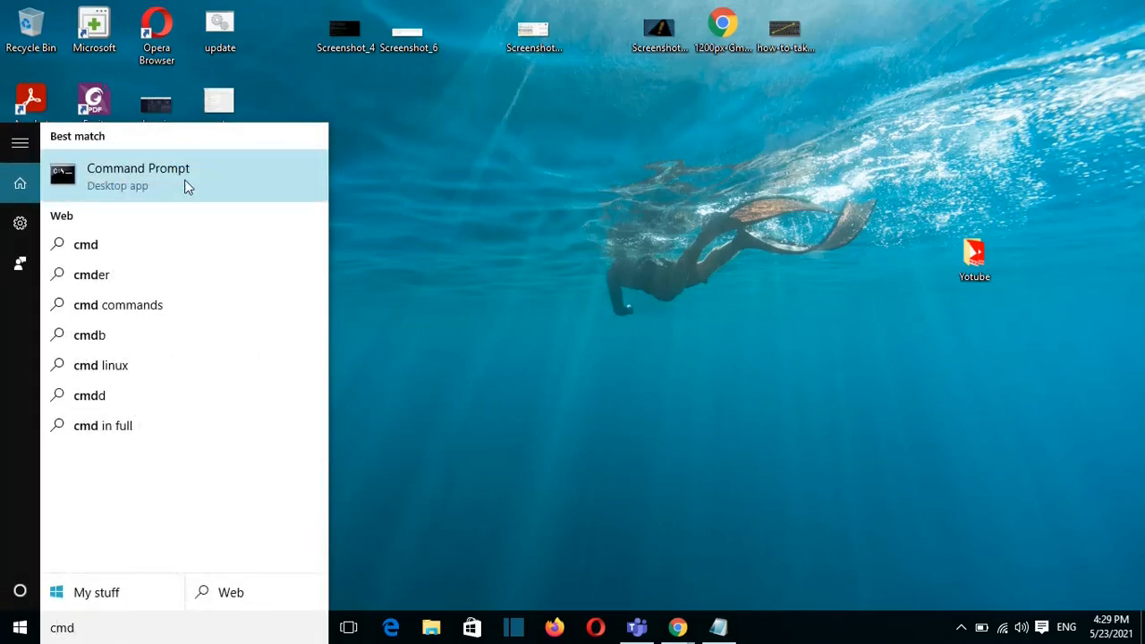
{"action": "right_click", "coordinate": [138, 176]}
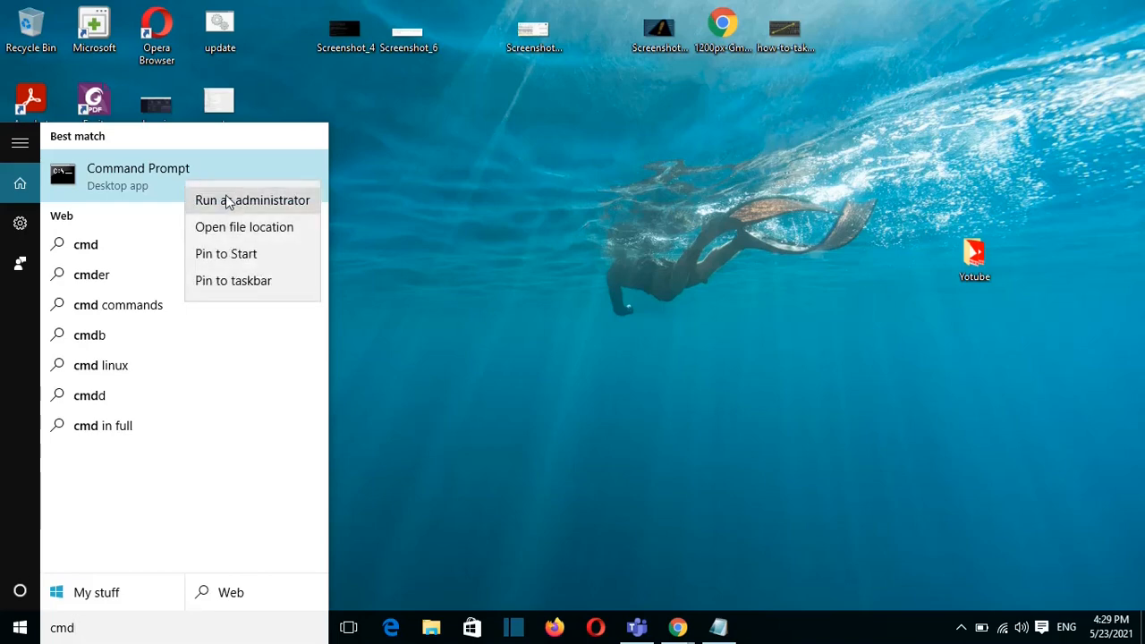
{"action": "left_click", "coordinate": [253, 200]}
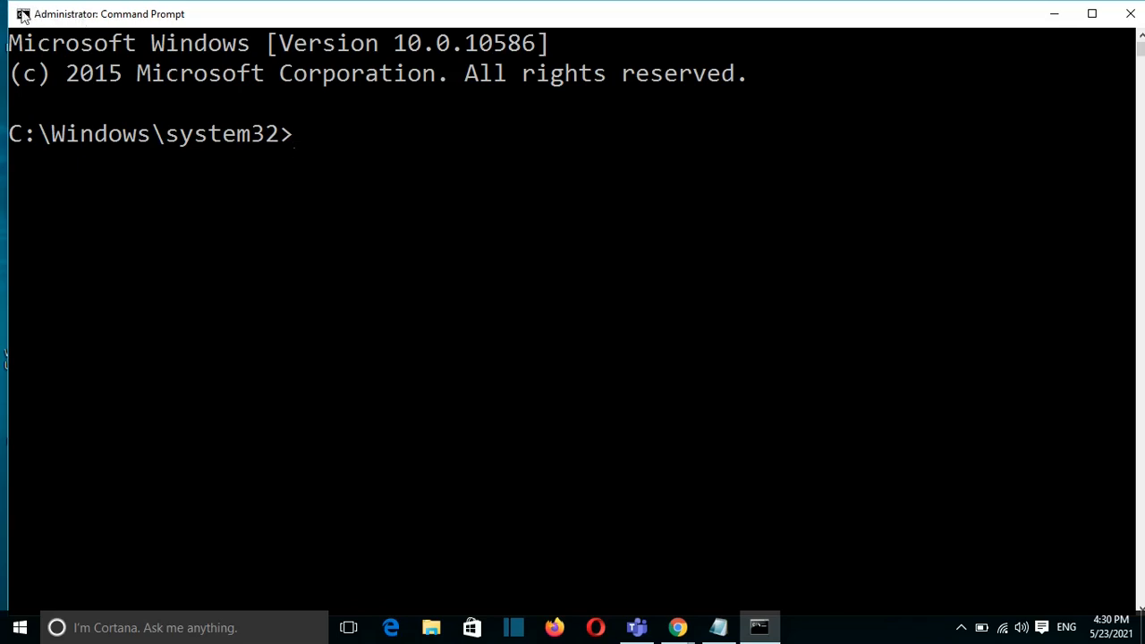
{"action": "mouse_move", "coordinate": [365, 251]}
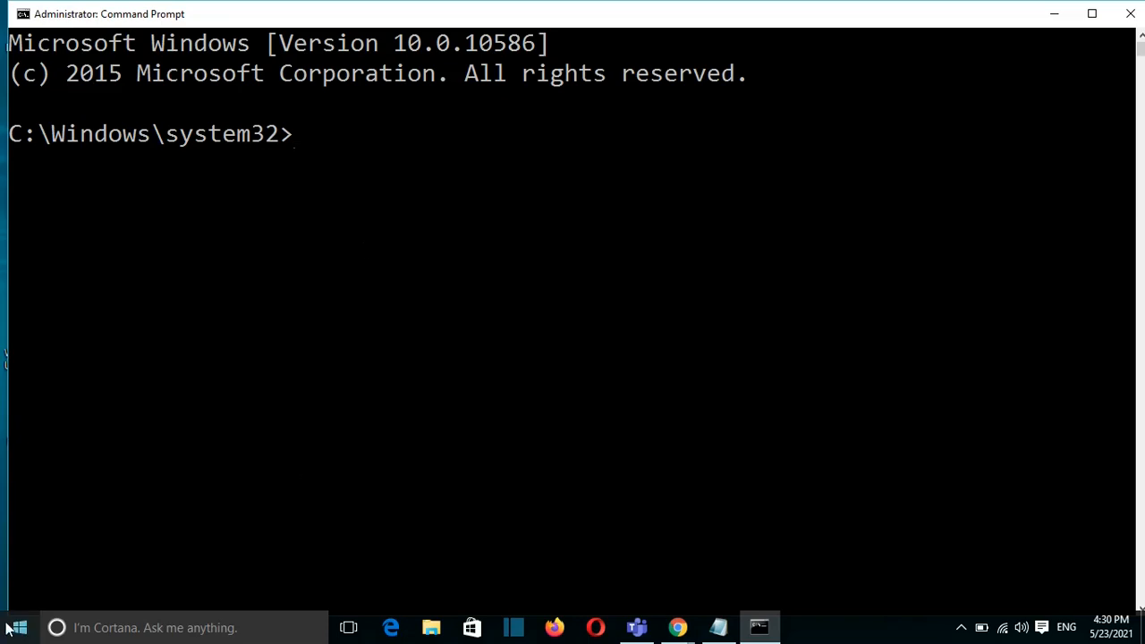
{"action": "right_click", "coordinate": [16, 626]}
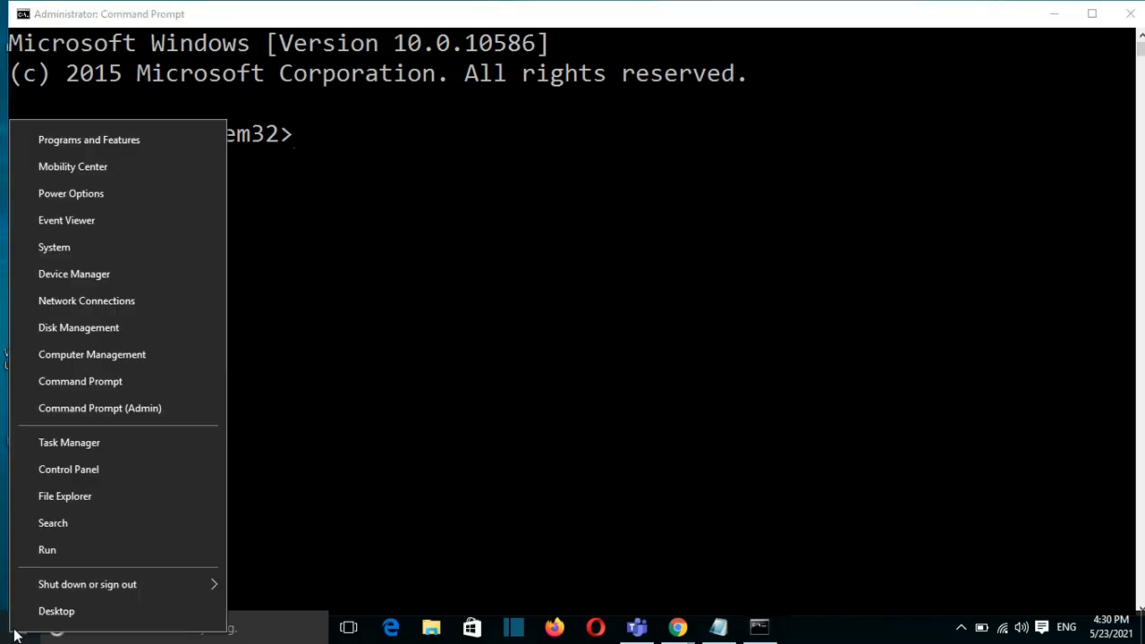
{"action": "mouse_move", "coordinate": [54, 523]}
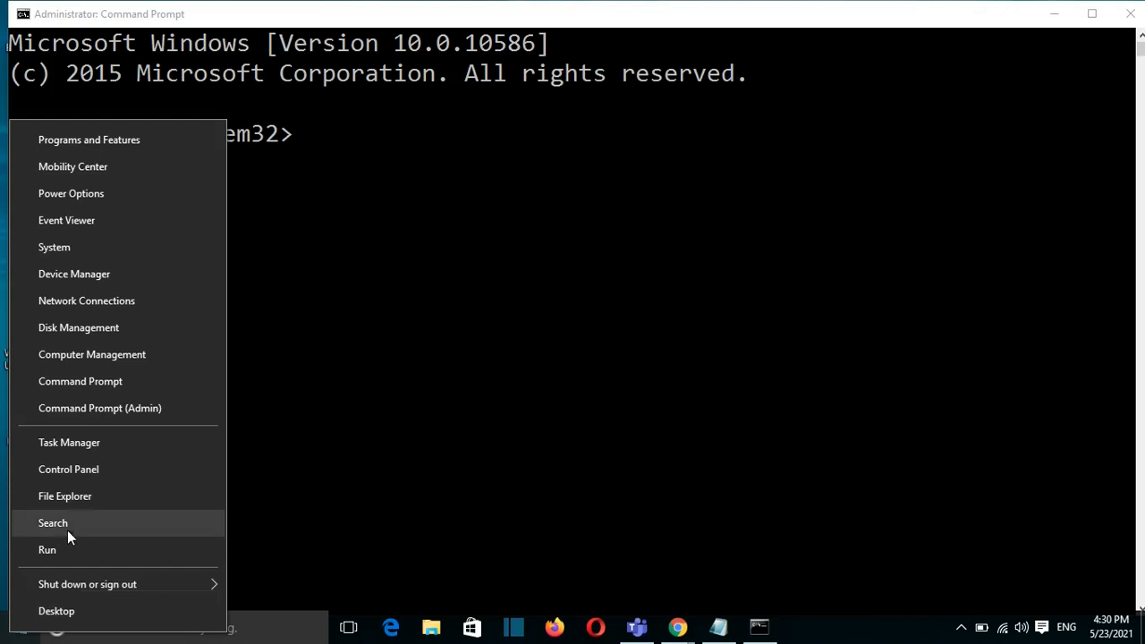
{"action": "mouse_move", "coordinate": [108, 418]}
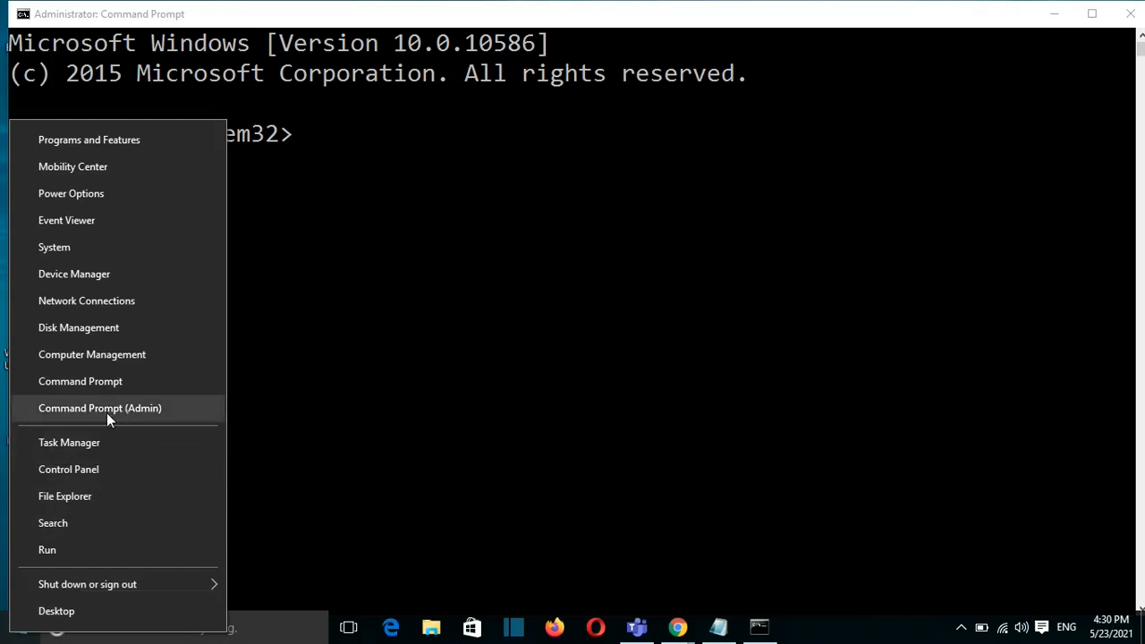
{"action": "mouse_move", "coordinate": [147, 419]}
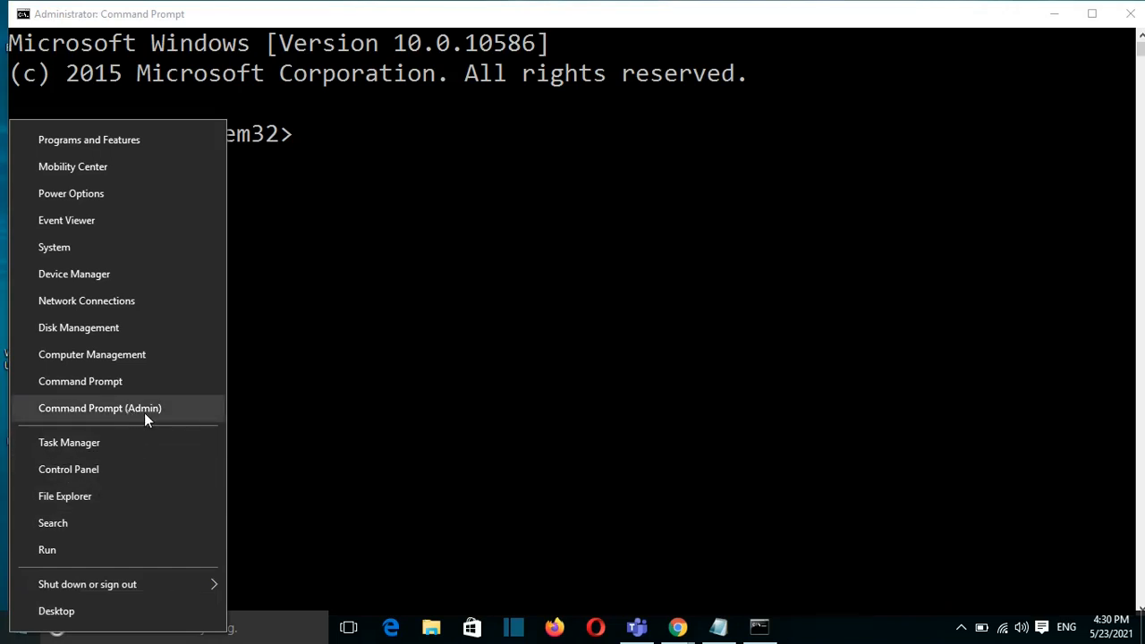
{"action": "left_click", "coordinate": [101, 408]}
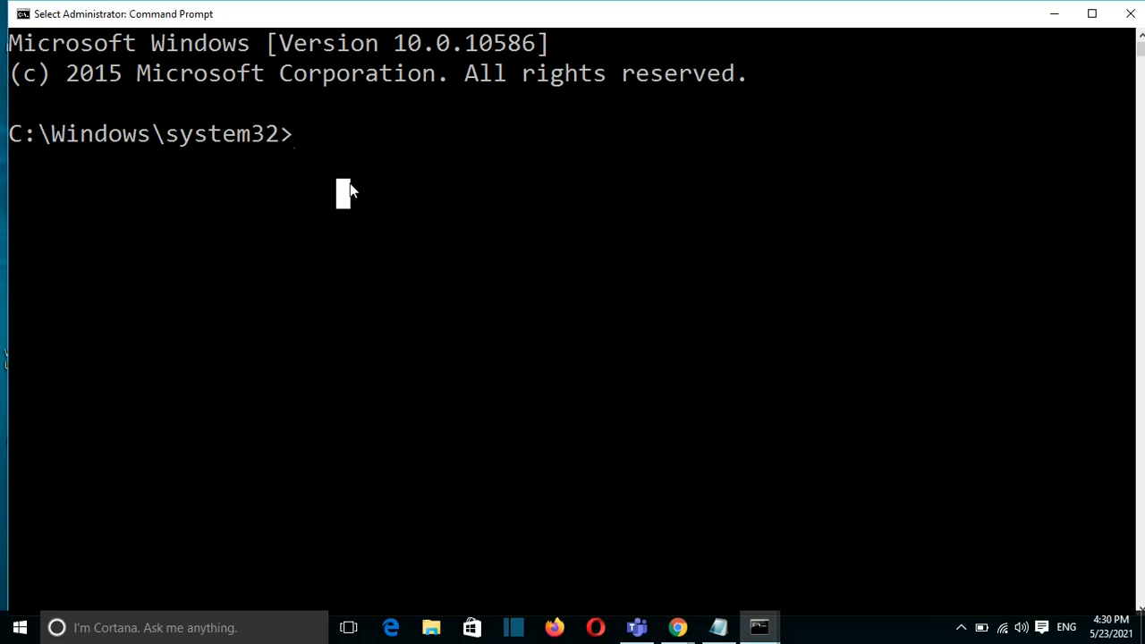
Run net user to list every user account on the machine.
{"action": "type", "text": "net user"}
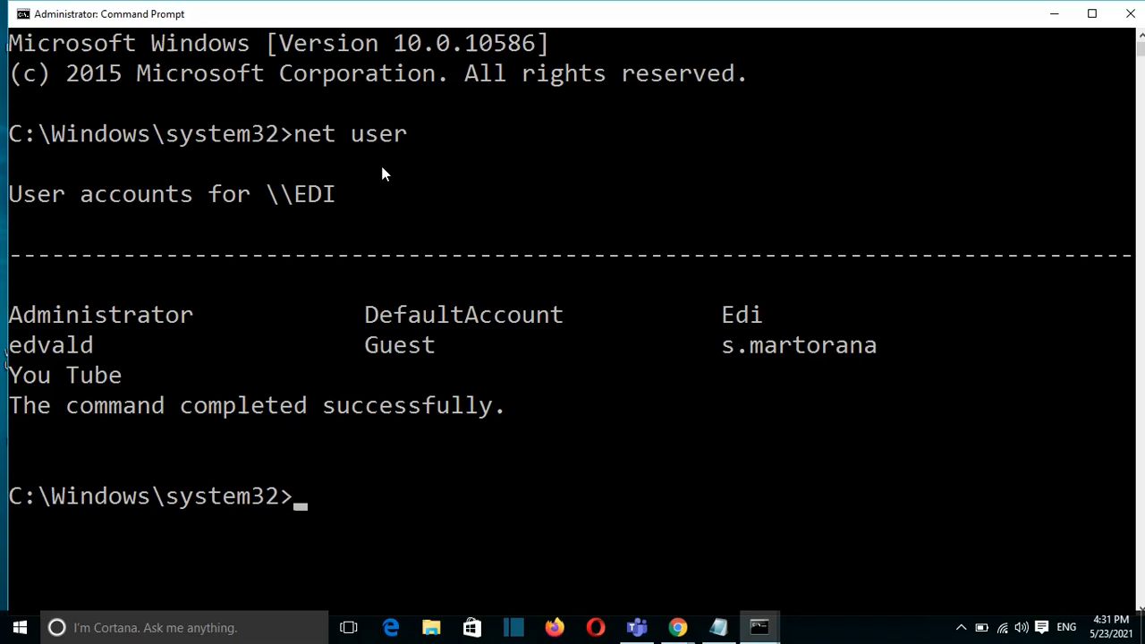
{"action": "mouse_move", "coordinate": [530, 374]}
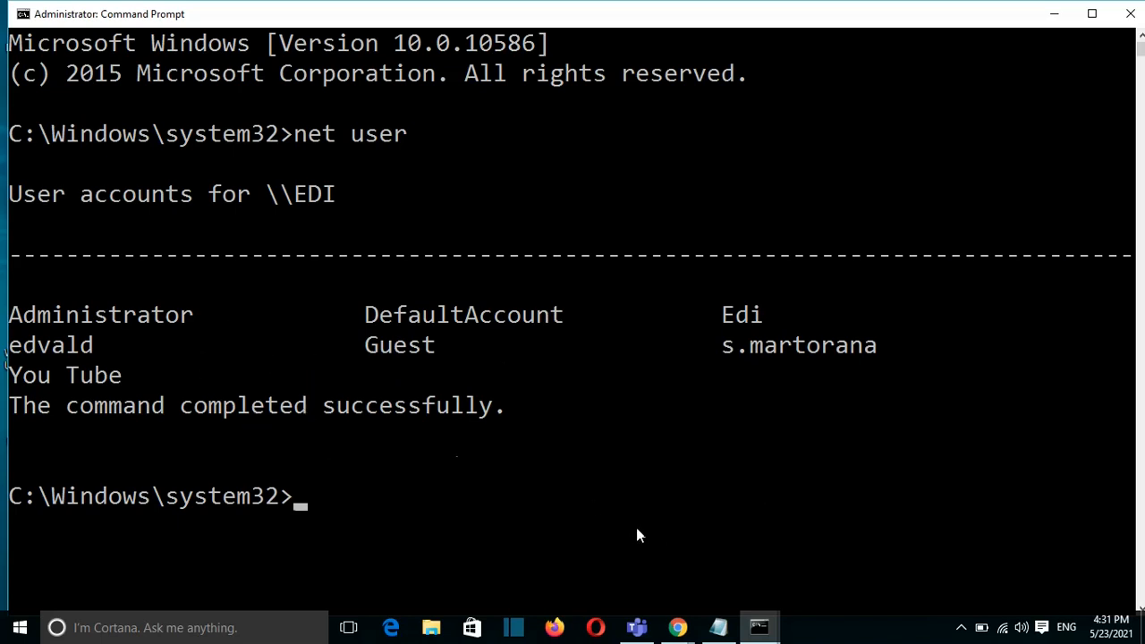
{"action": "type", "text": "net"}
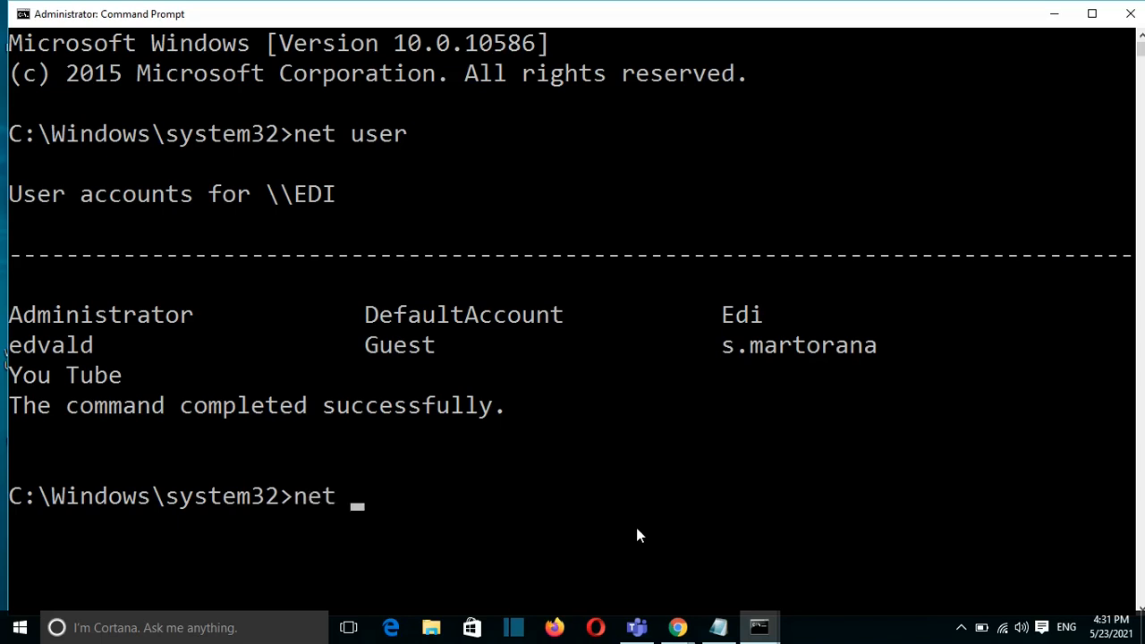
{"action": "type", "text": "user"}
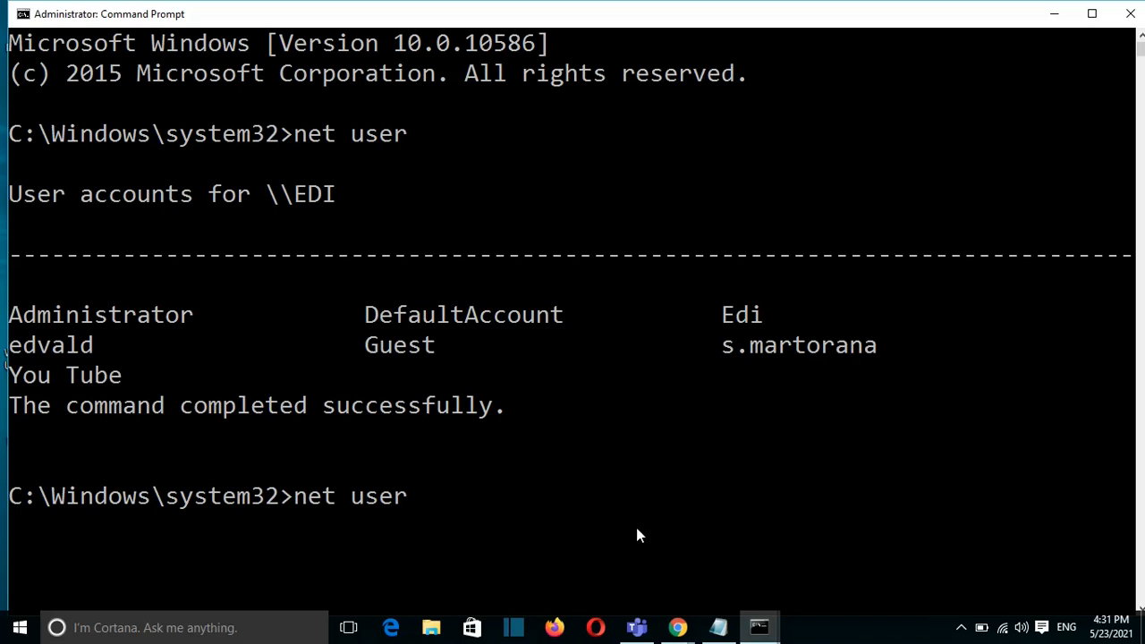
{"action": "type", "text": "admi"}
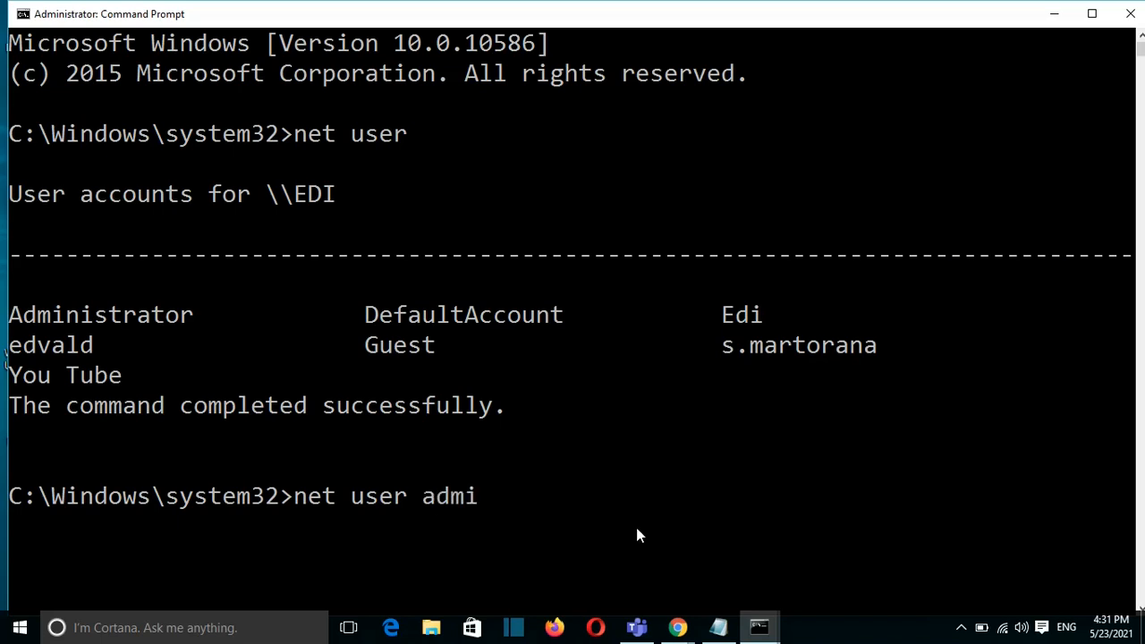
{"action": "type", "text": "nbac"}
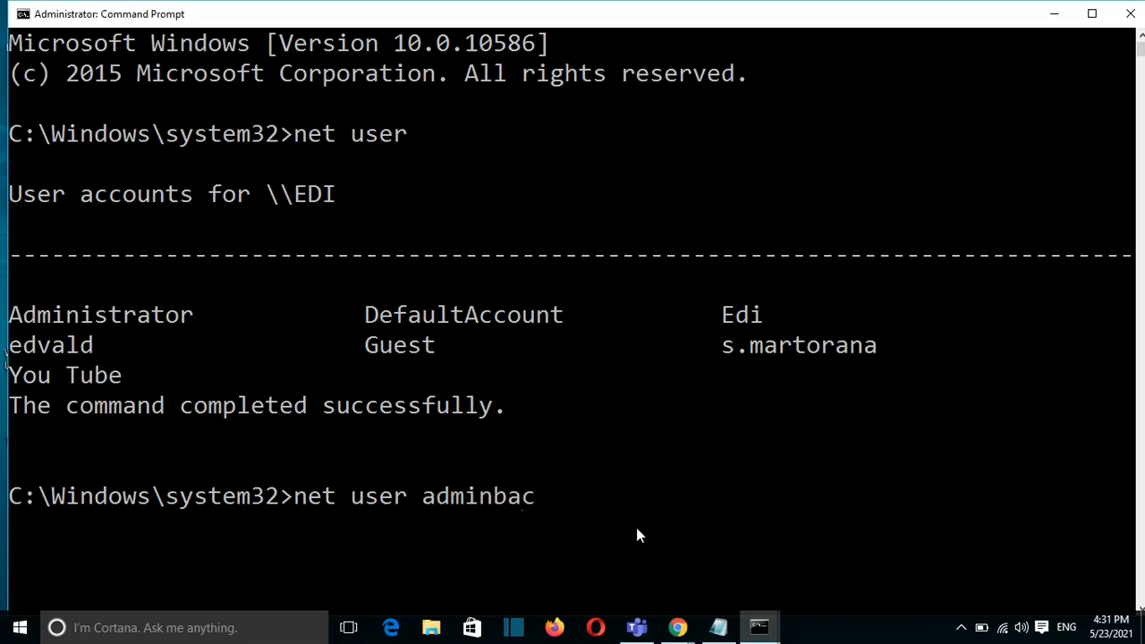
{"action": "type", "text": "kup"}
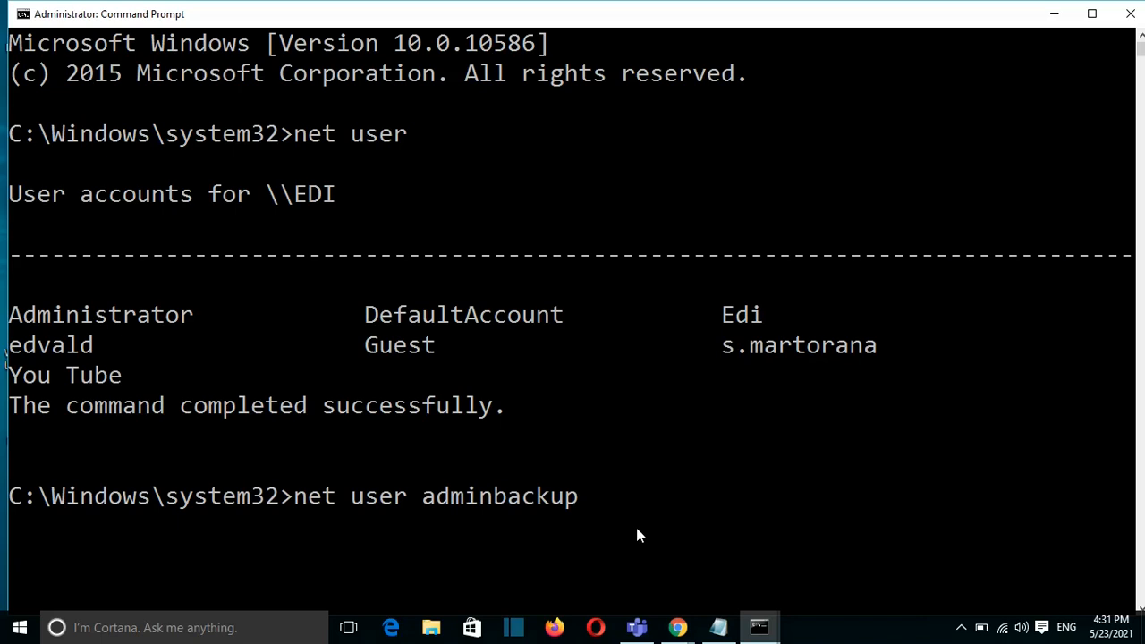
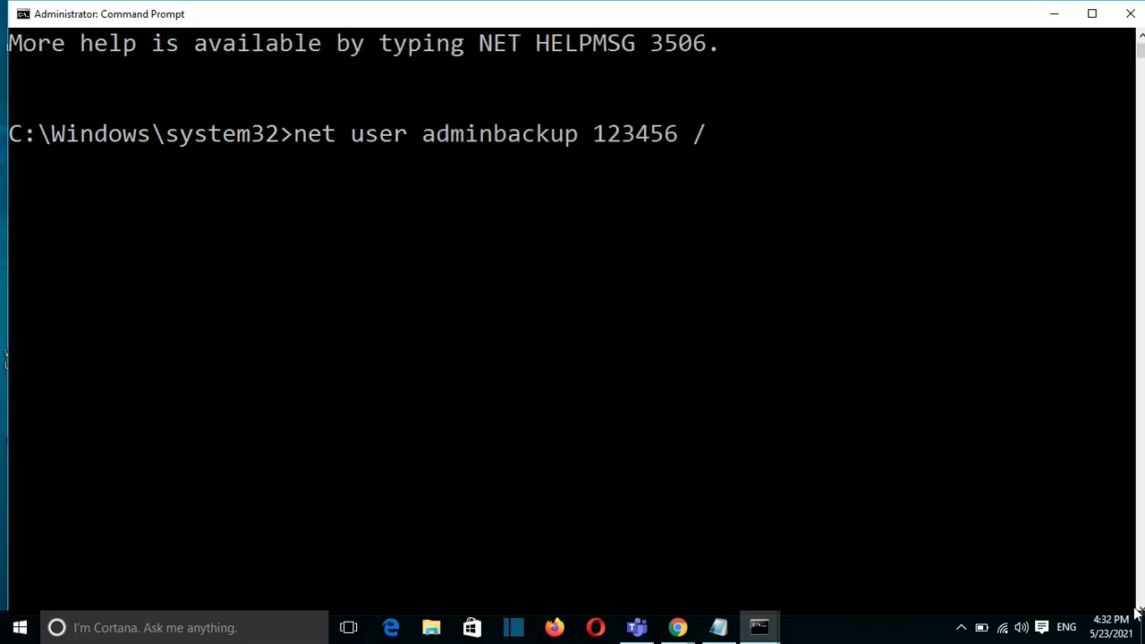
{"action": "type", "text": "add"}
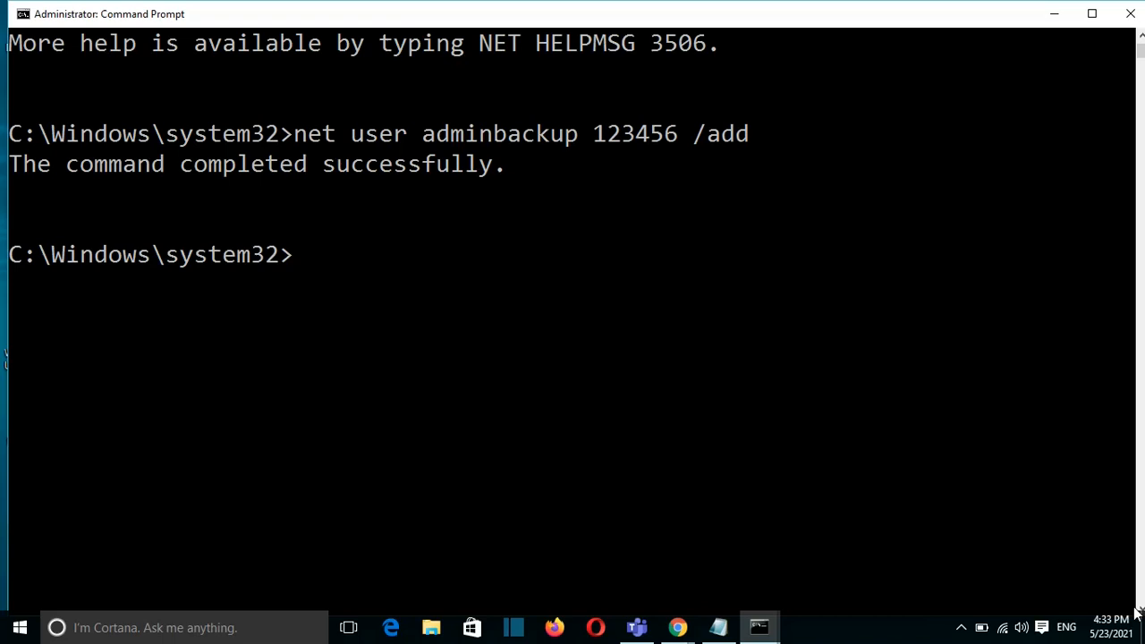
{"action": "mouse_move", "coordinate": [342, 143]}
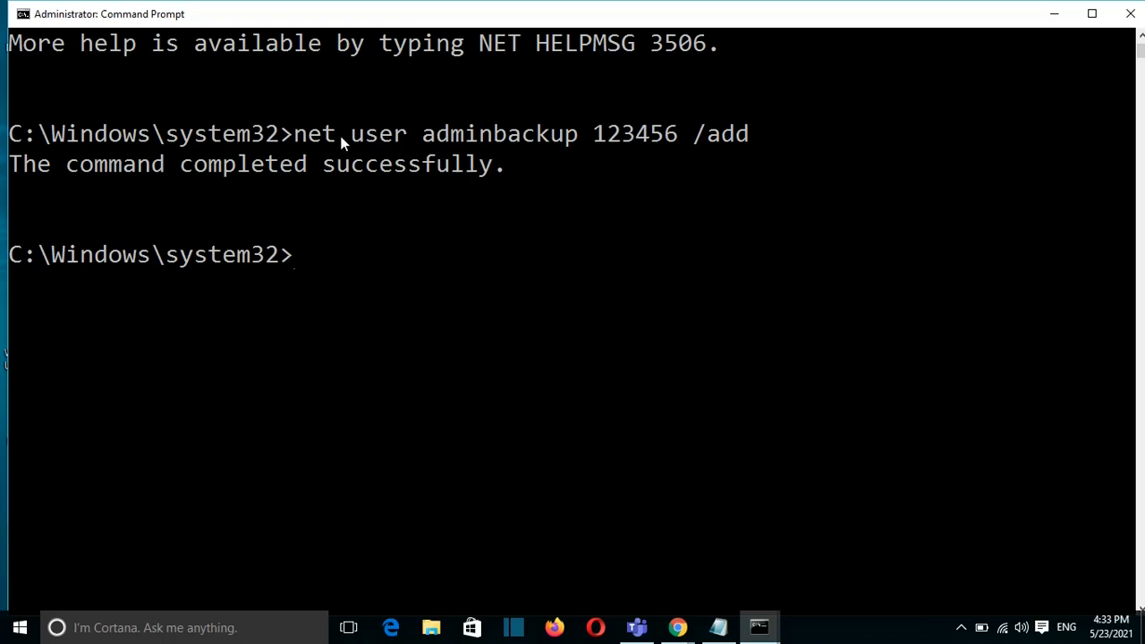
{"action": "mouse_move", "coordinate": [397, 150]}
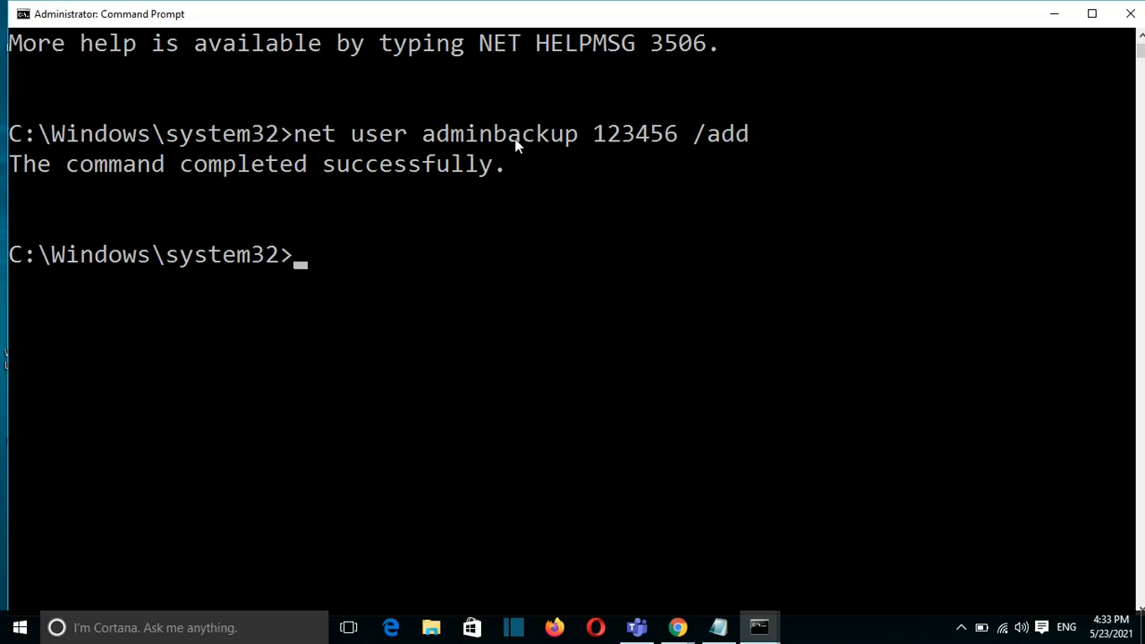
{"action": "mouse_move", "coordinate": [587, 153]}
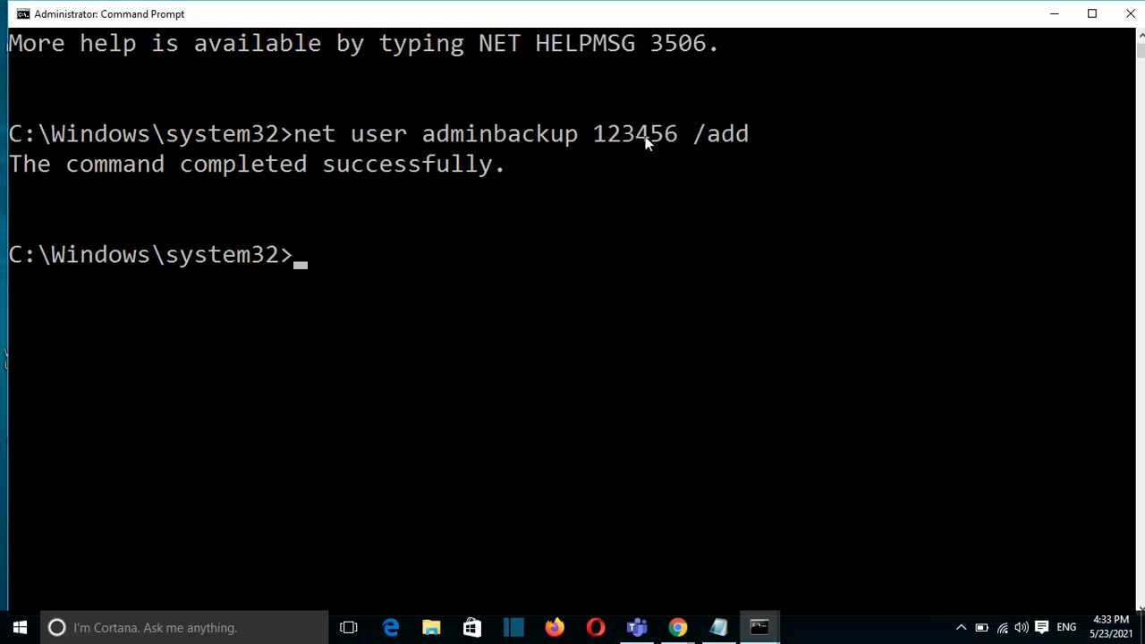
{"action": "mouse_move", "coordinate": [651, 140]}
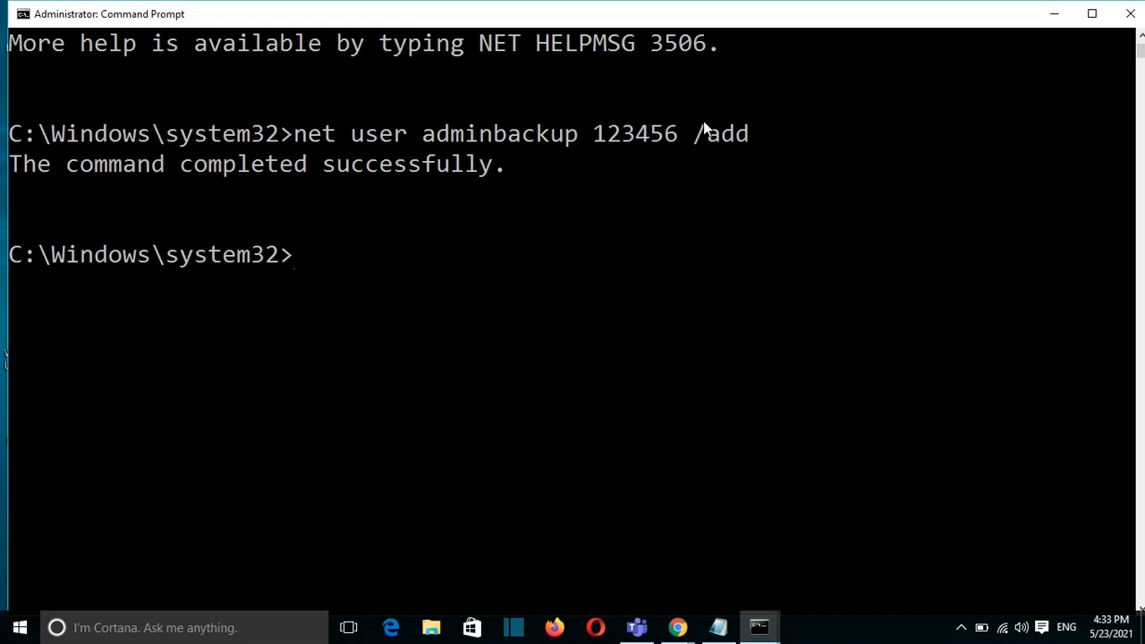
{"action": "mouse_move", "coordinate": [1138, 335]}
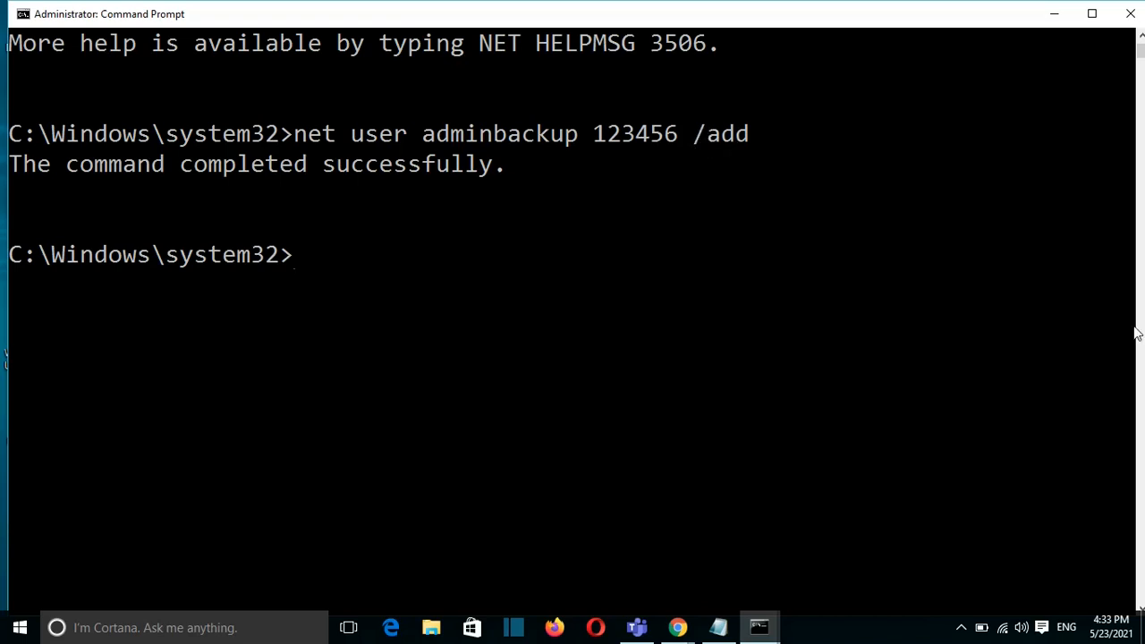
Run net user again and confirm adminbackup appears in the account listing.
{"action": "type", "text": "net"}
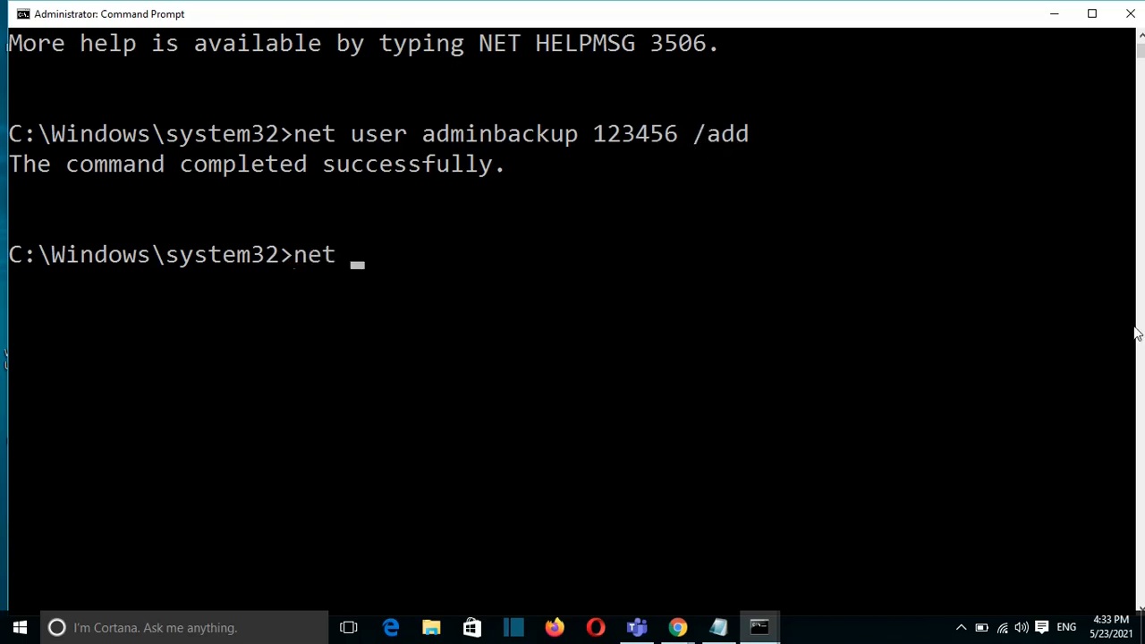
{"action": "type", "text": "user"}
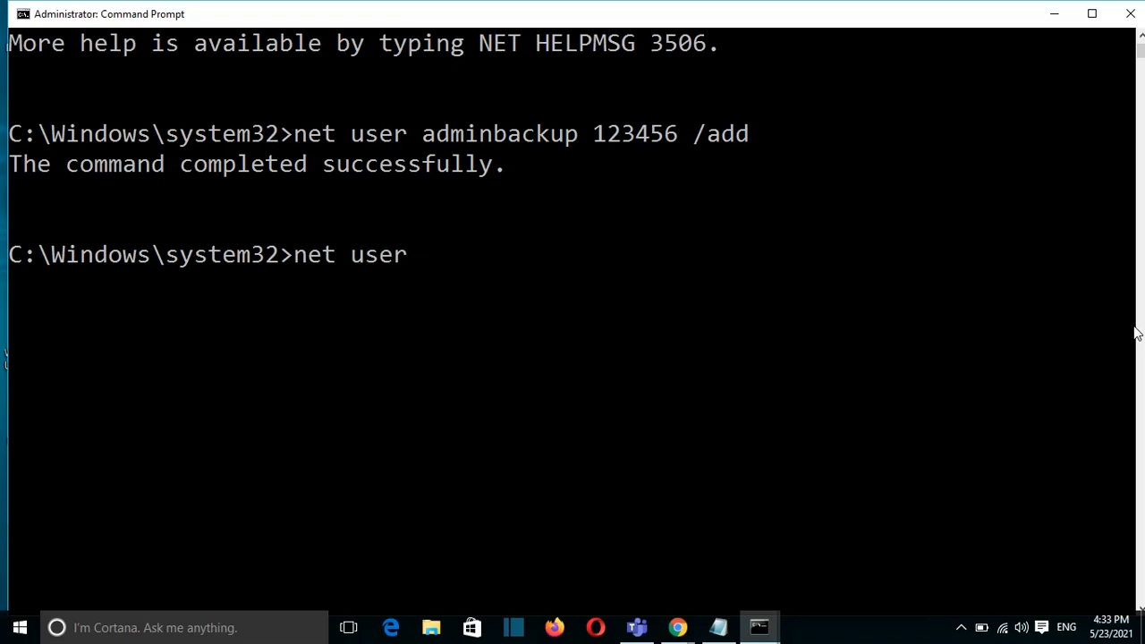
{"action": "key", "text": "enter"}
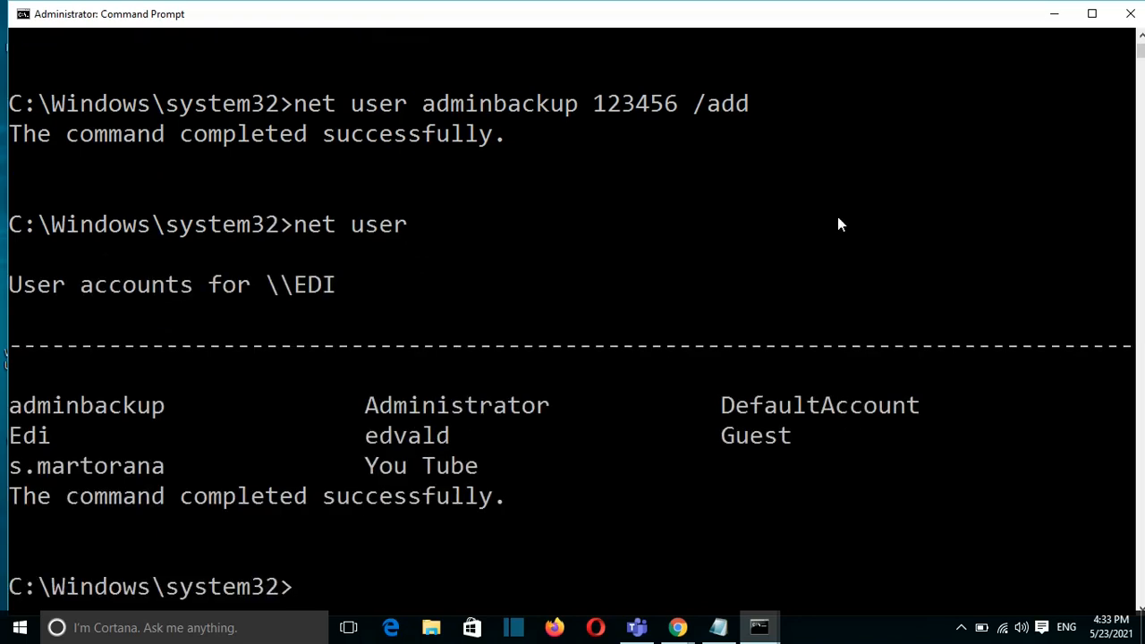
{"action": "mouse_move", "coordinate": [474, 545]}
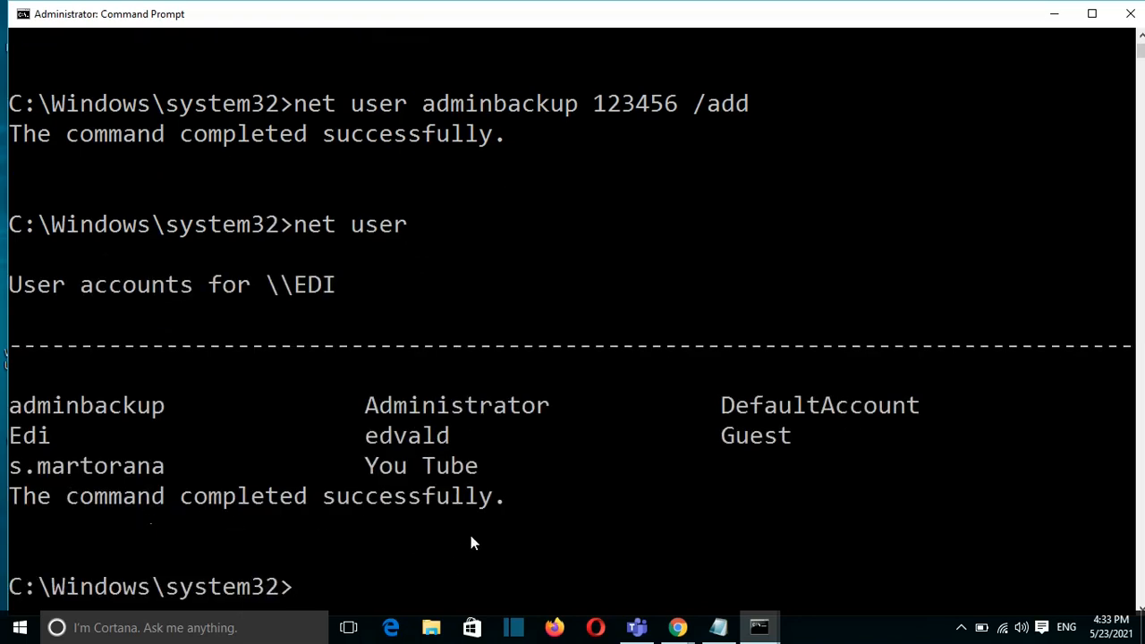
{"action": "mouse_move", "coordinate": [99, 419]}
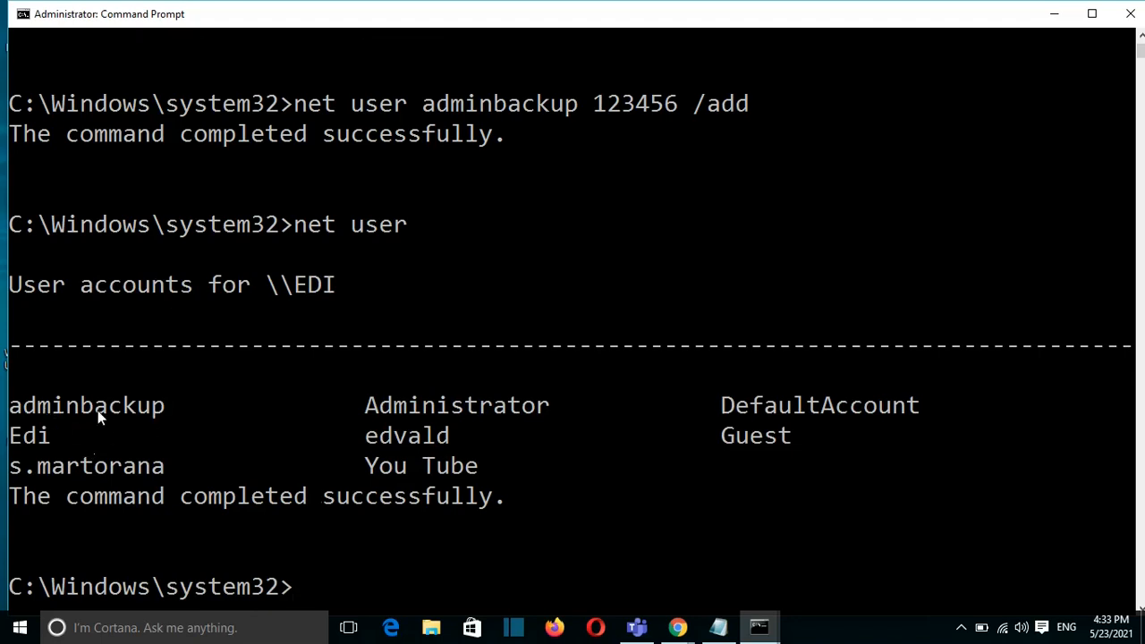
{"action": "scroll", "scroll_direction": "down", "scroll_amount": 3}
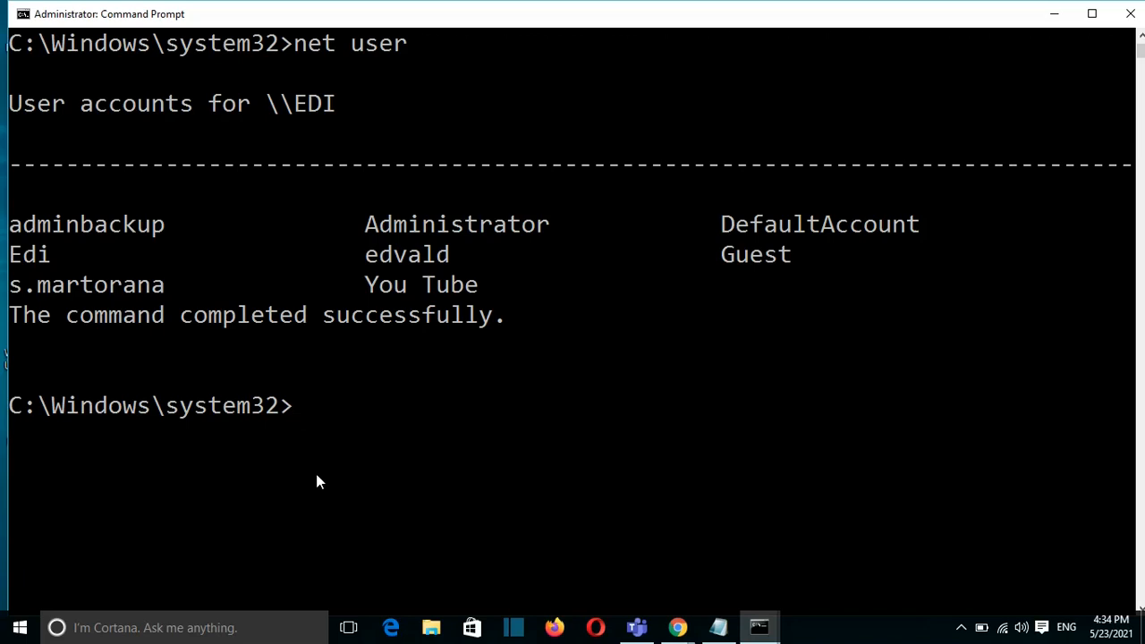
Run net user adminbackup /delete to remove the account, then begin a fresh net user listing.
{"action": "type", "text": "net user"}
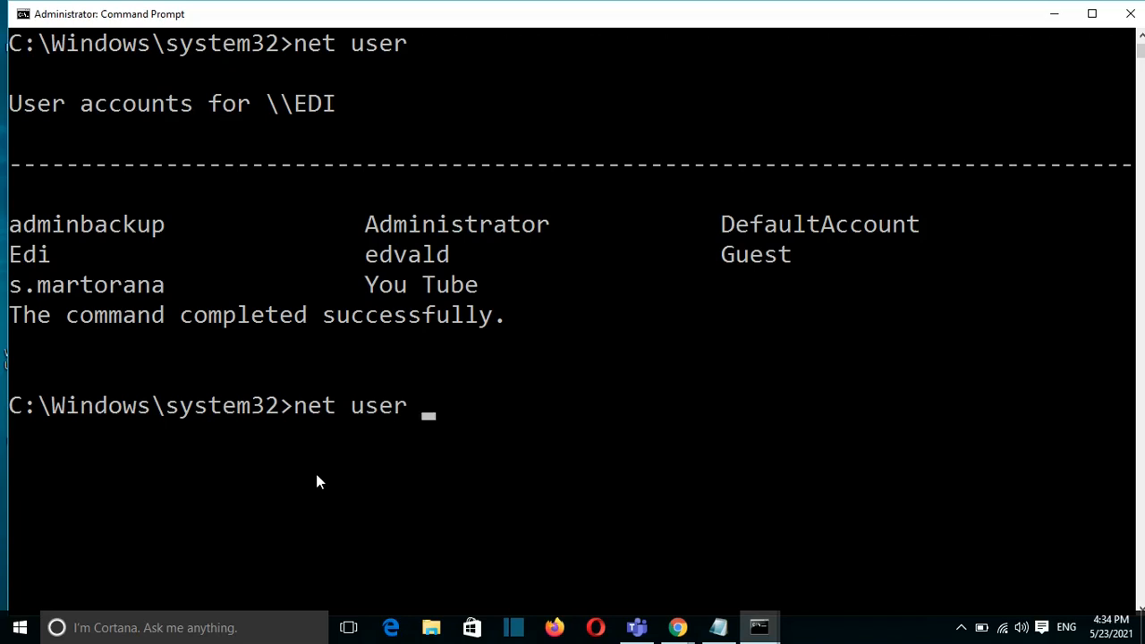
{"action": "type", "text": "admin"}
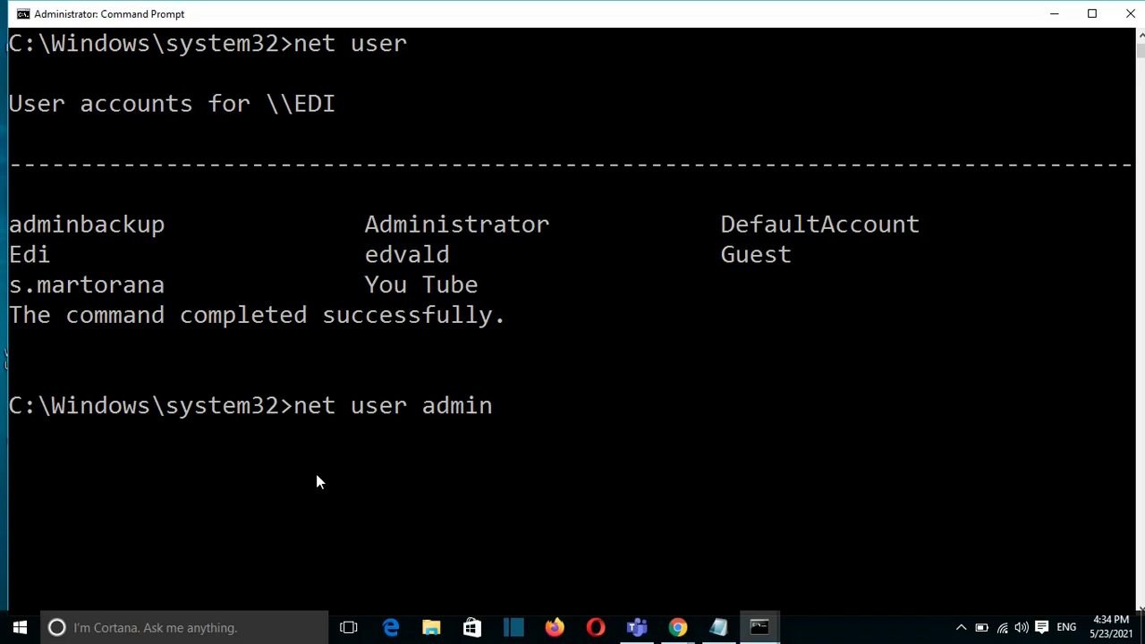
{"action": "type", "text": "backup"}
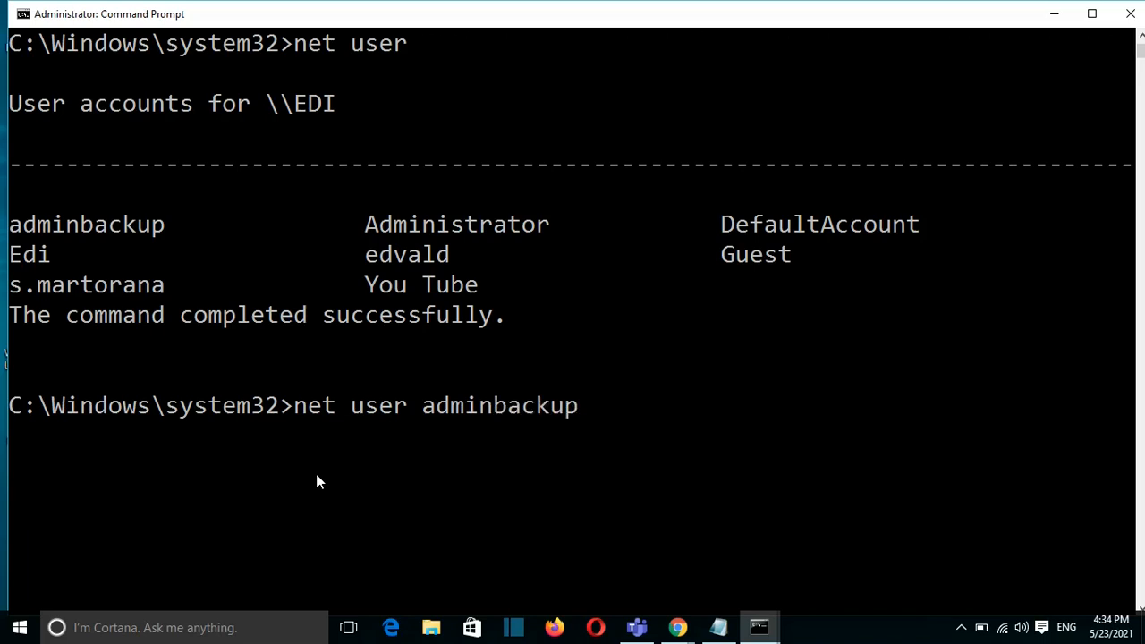
{"action": "type", "text": "/"}
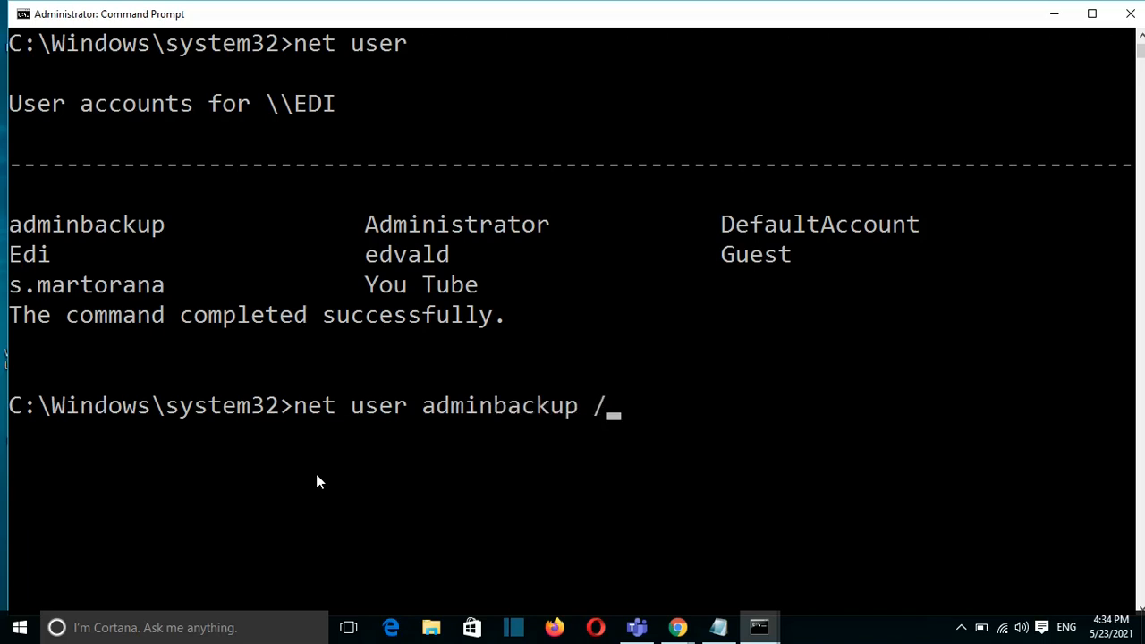
{"action": "type", "text": "delete"}
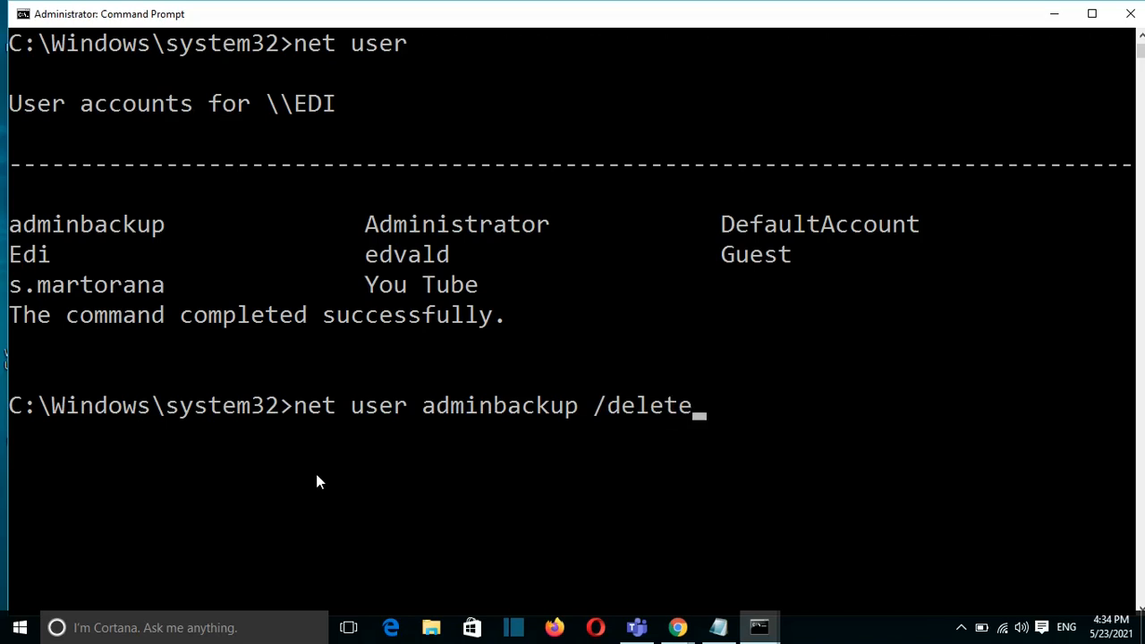
{"action": "mouse_move", "coordinate": [379, 420]}
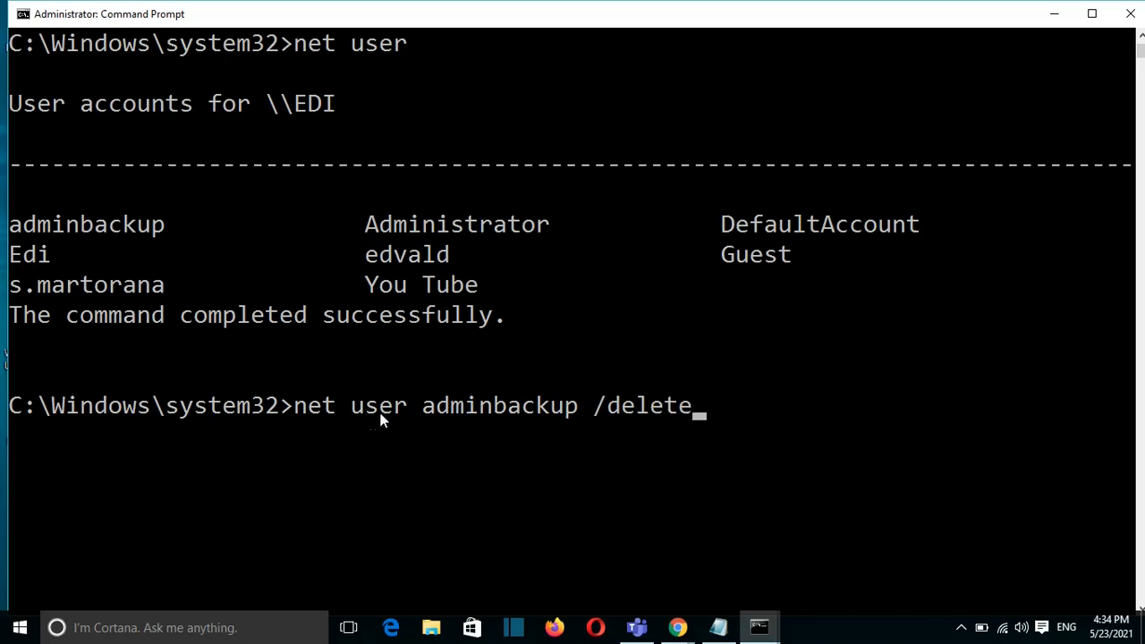
{"action": "mouse_move", "coordinate": [575, 422]}
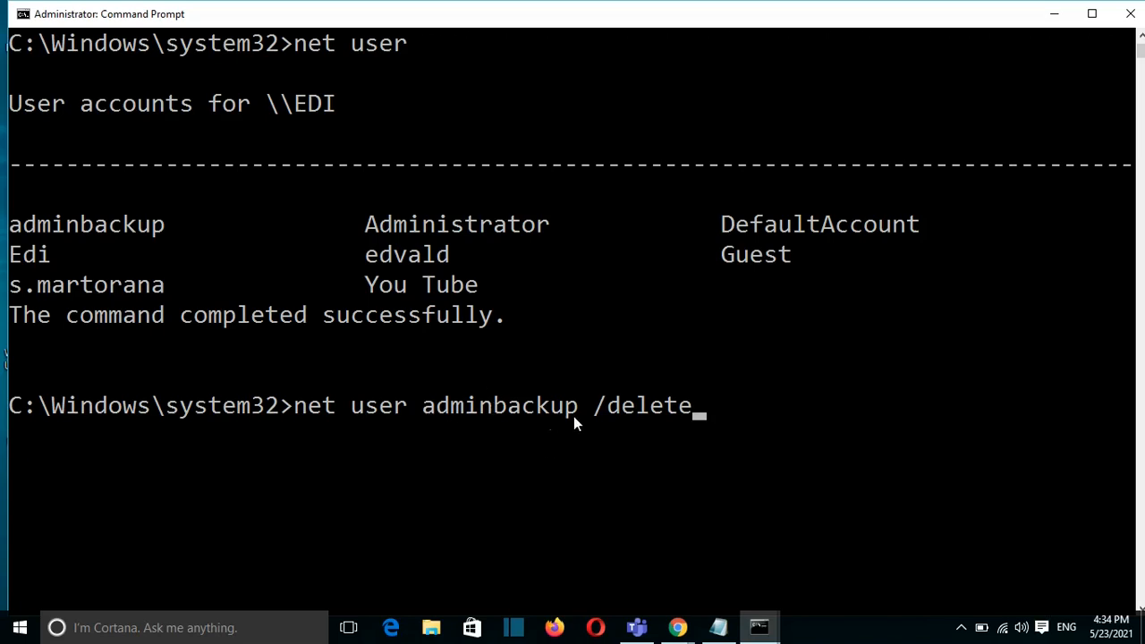
{"action": "mouse_move", "coordinate": [689, 460]}
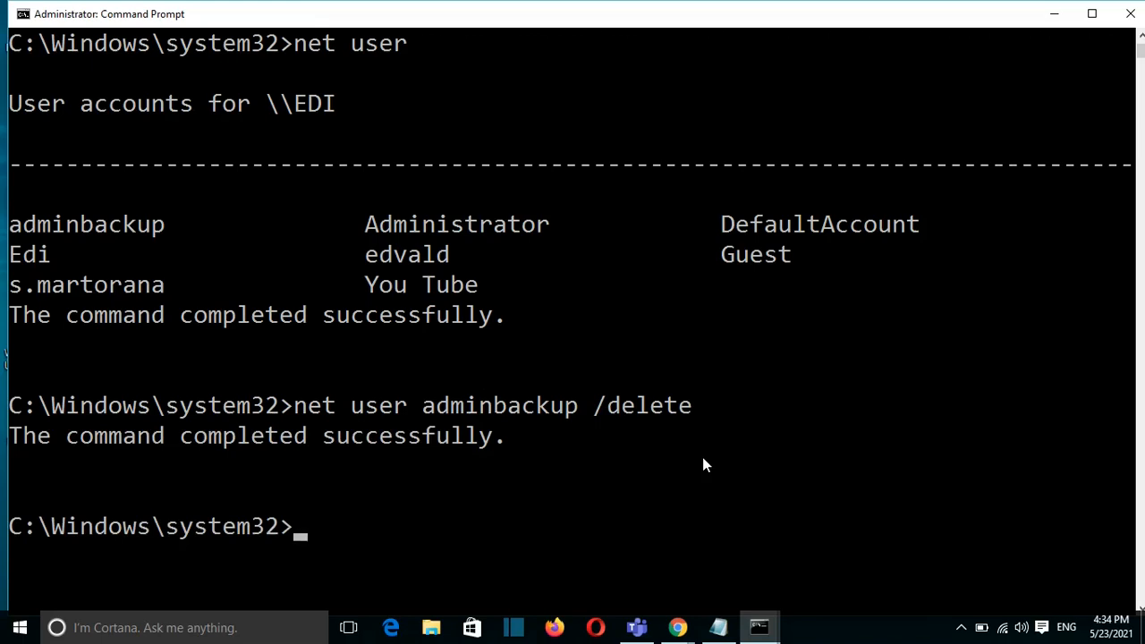
{"action": "type", "text": "net user"}
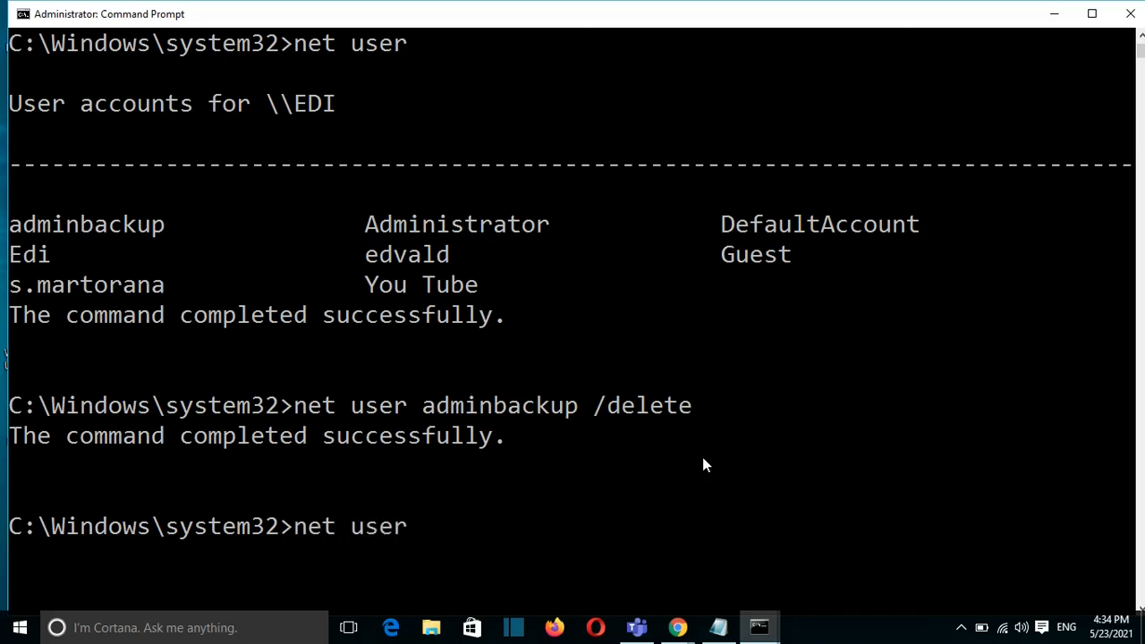
Complete the net user listing showing adminbackup is no longer present.
{"action": "key", "text": "enter"}
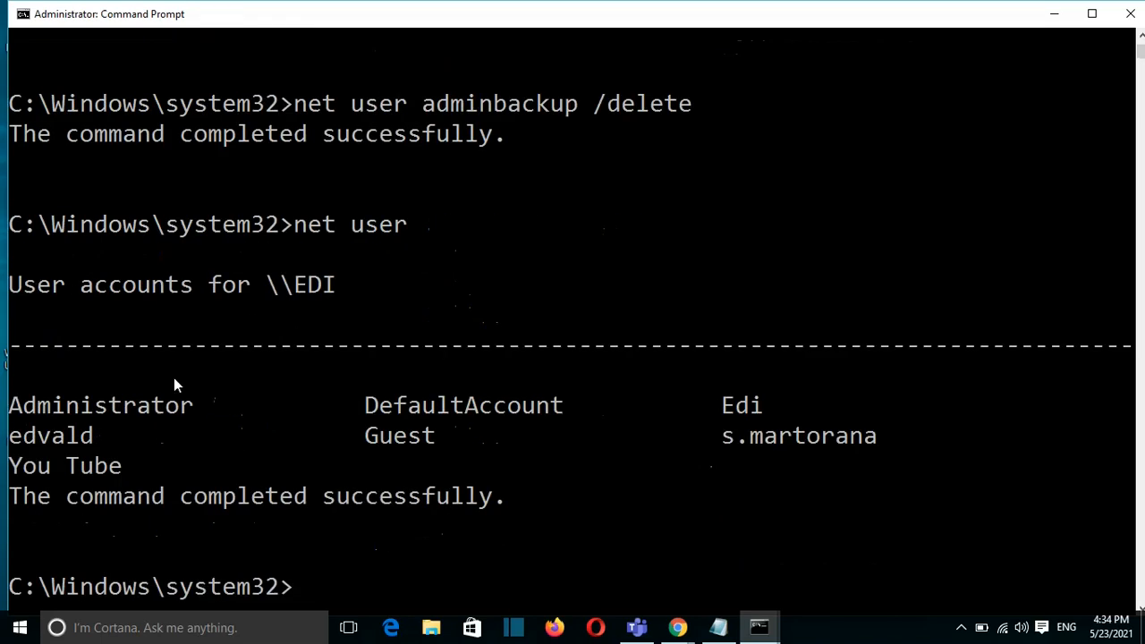
{"action": "mouse_move", "coordinate": [146, 418]}
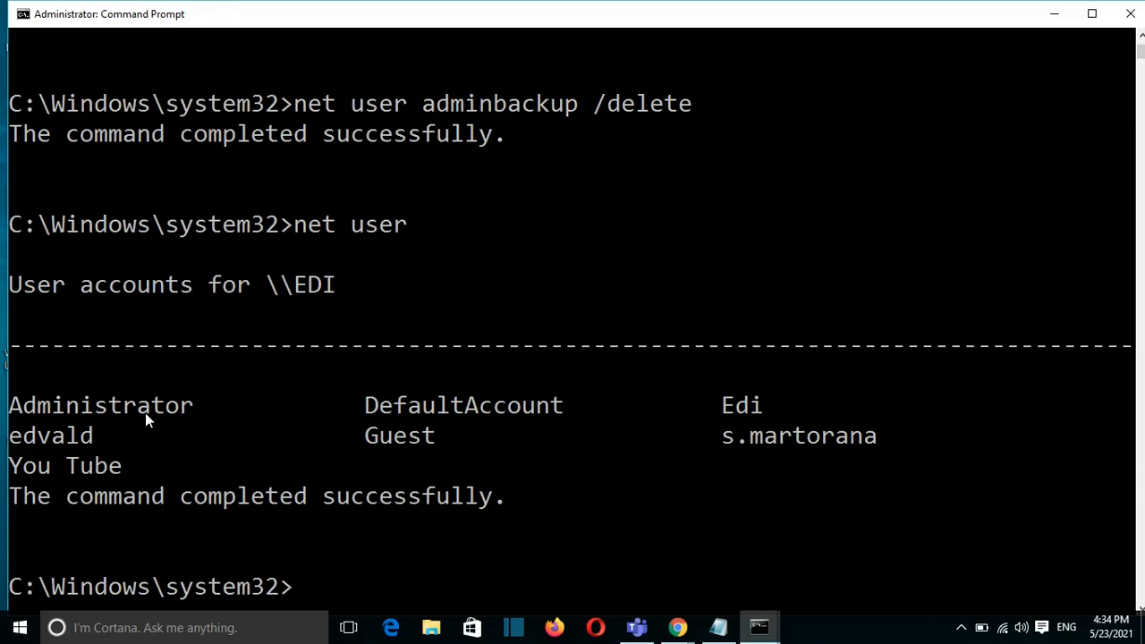